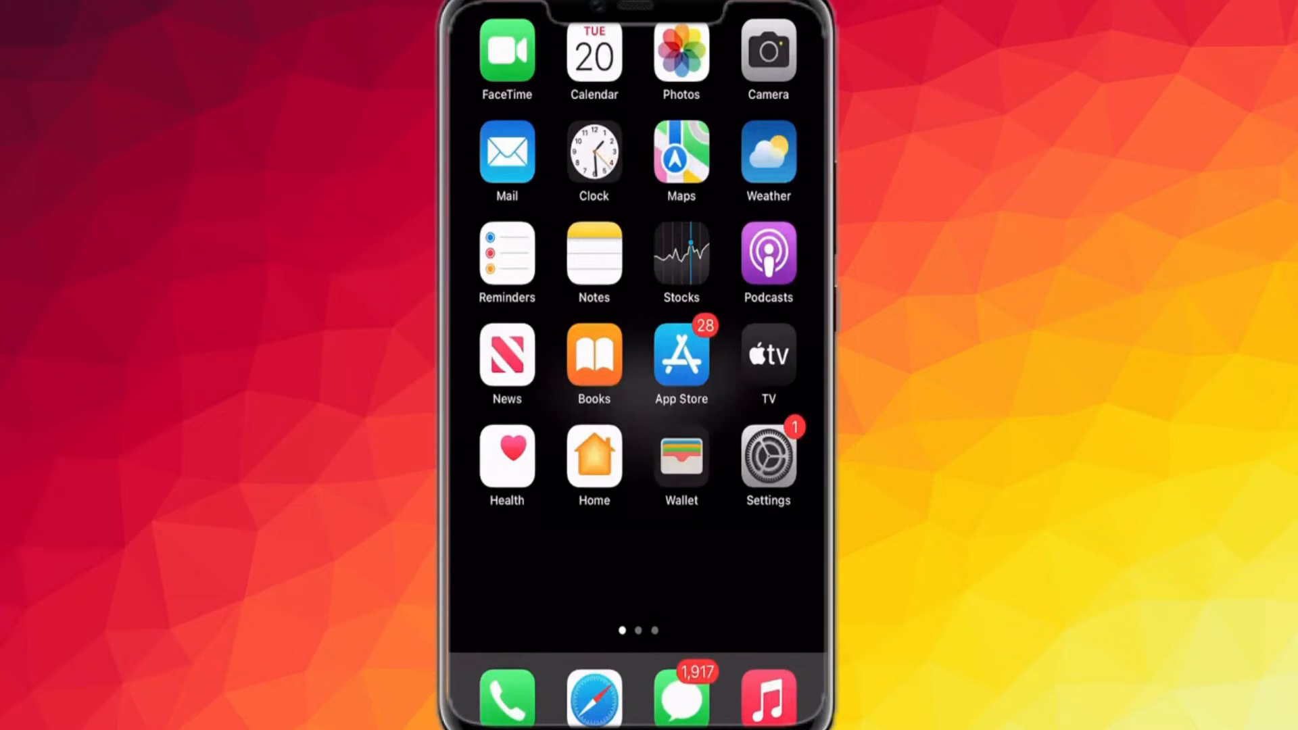
# Step: Swipe across the Home Screen pages and open the Google apps folder
pyautogui.hscroll(-3)
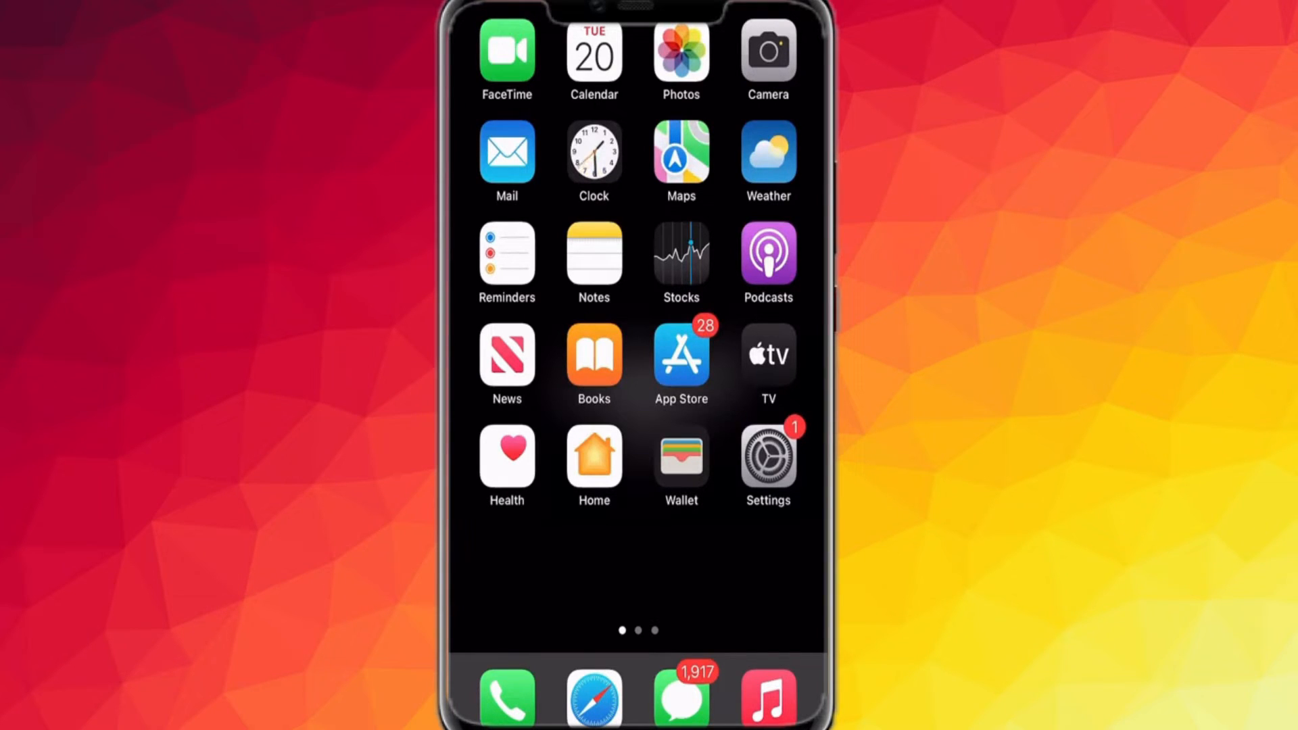
pyautogui.hscroll(-3)
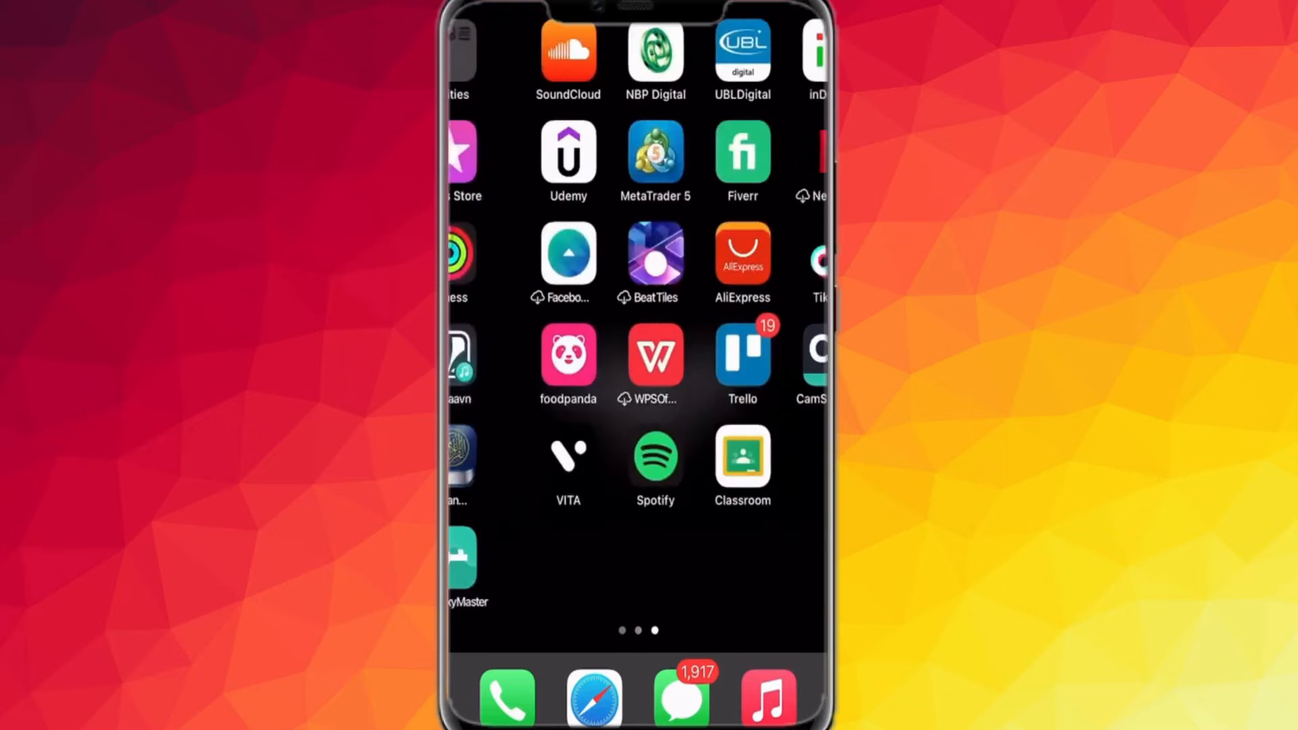
pyautogui.click(653, 460)
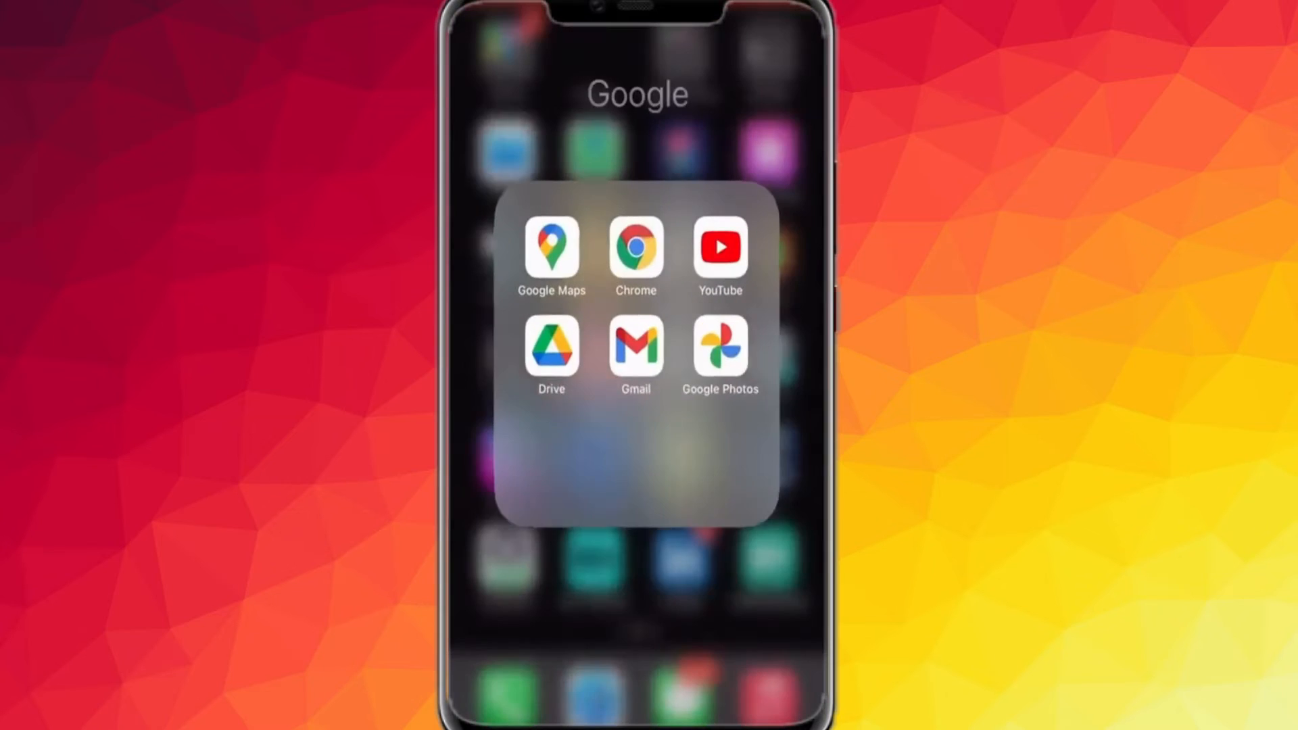
# Step: Launch Chrome and search Google for 'spotify premium' to reach Spotify's offer page
pyautogui.click(635, 248)
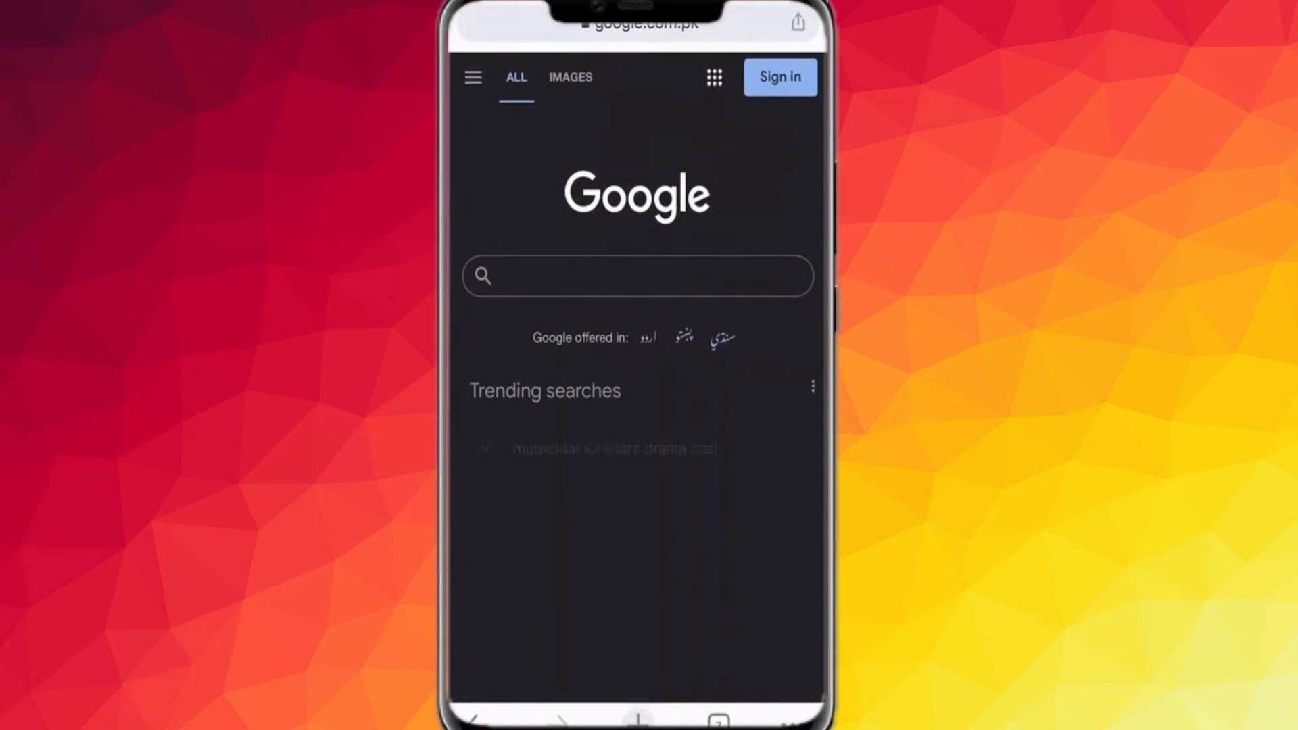
pyautogui.click(638, 276)
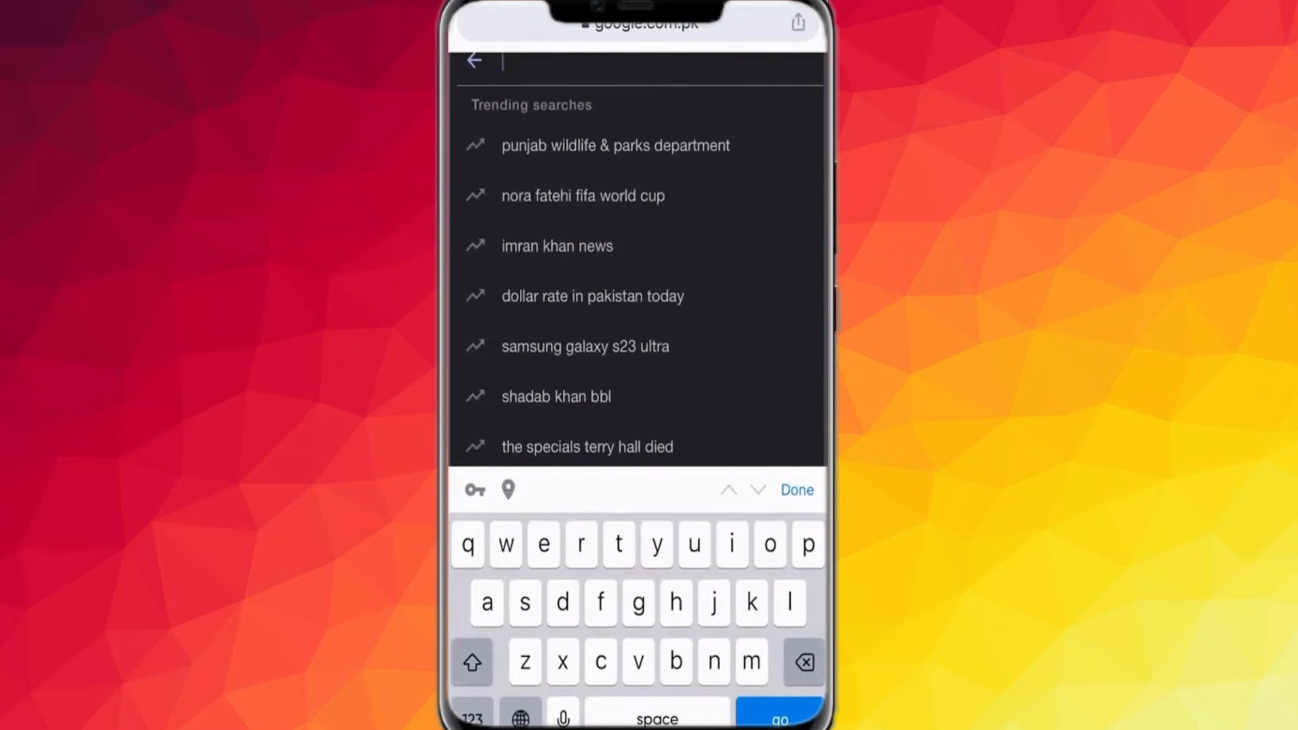
pyautogui.write('spotify prem')
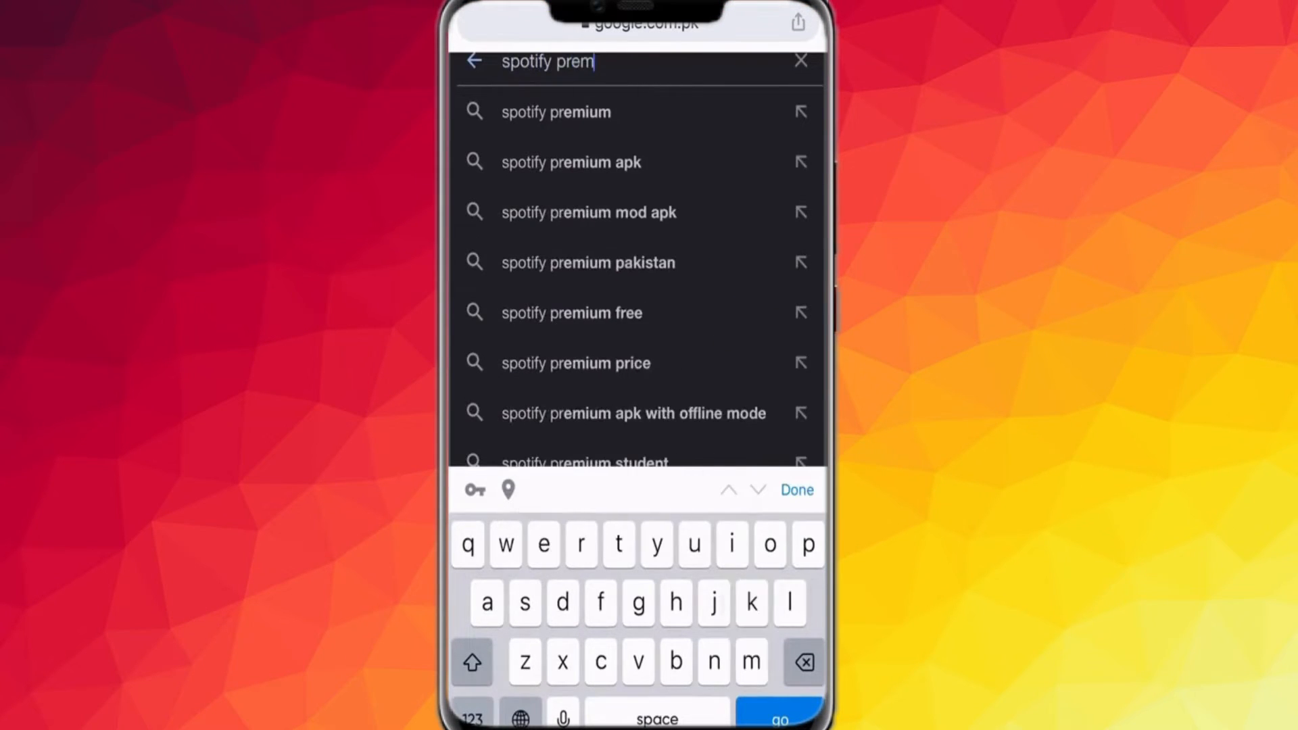
pyautogui.click(556, 111)
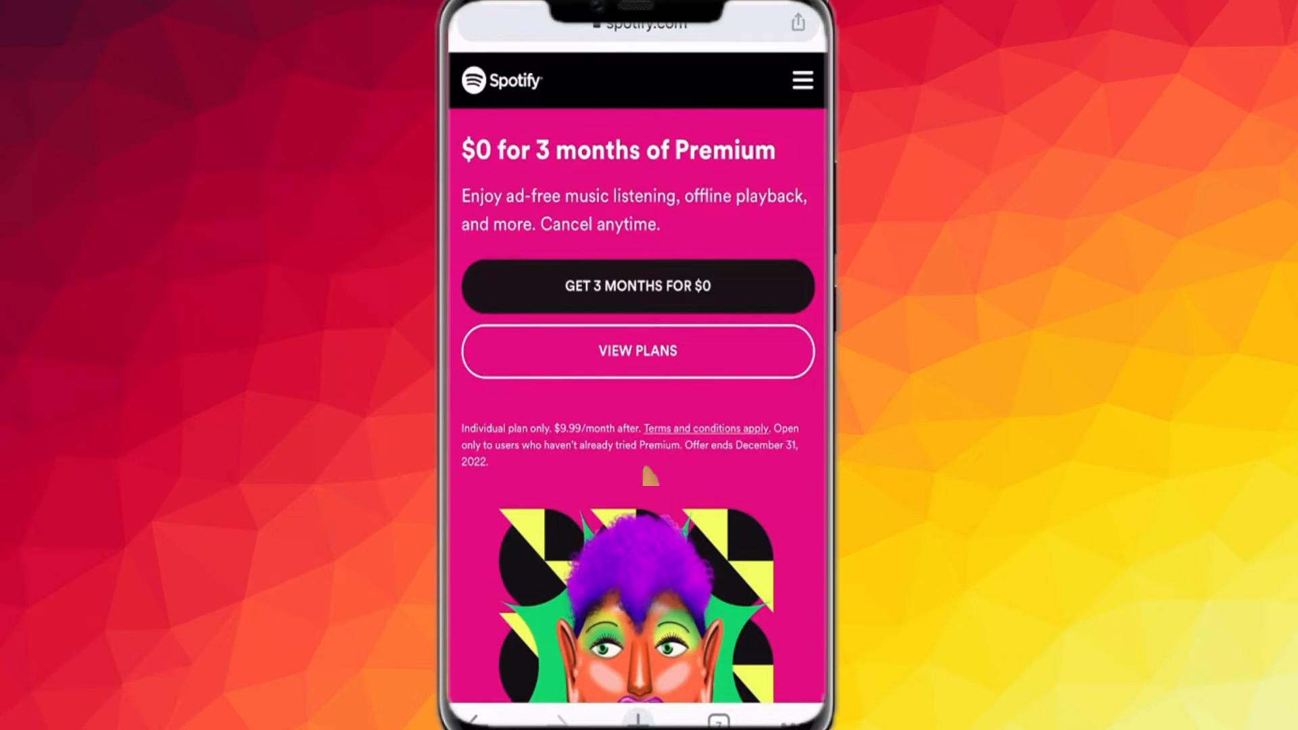
# Step: Claim 'Get 3 months for $0', then choose 'Sign up for Spotify' on the login page
pyautogui.click(637, 285)
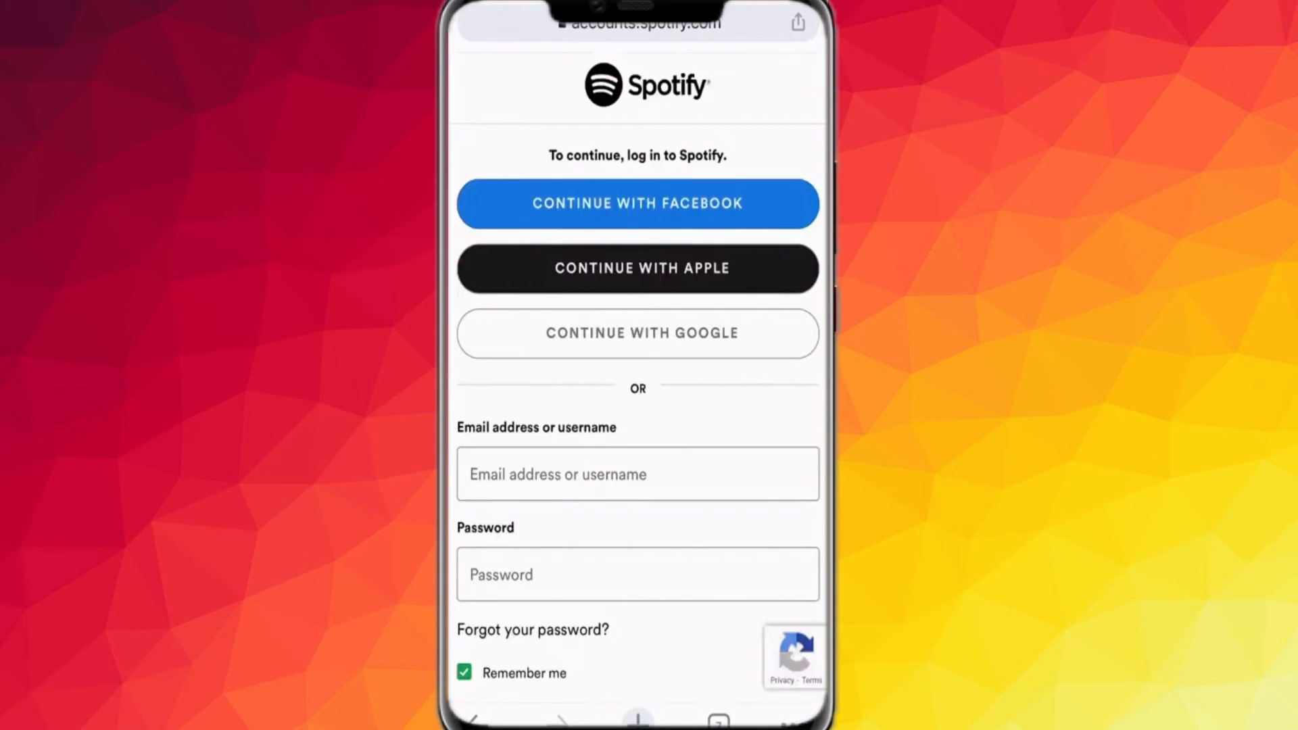
pyautogui.scroll(-3)
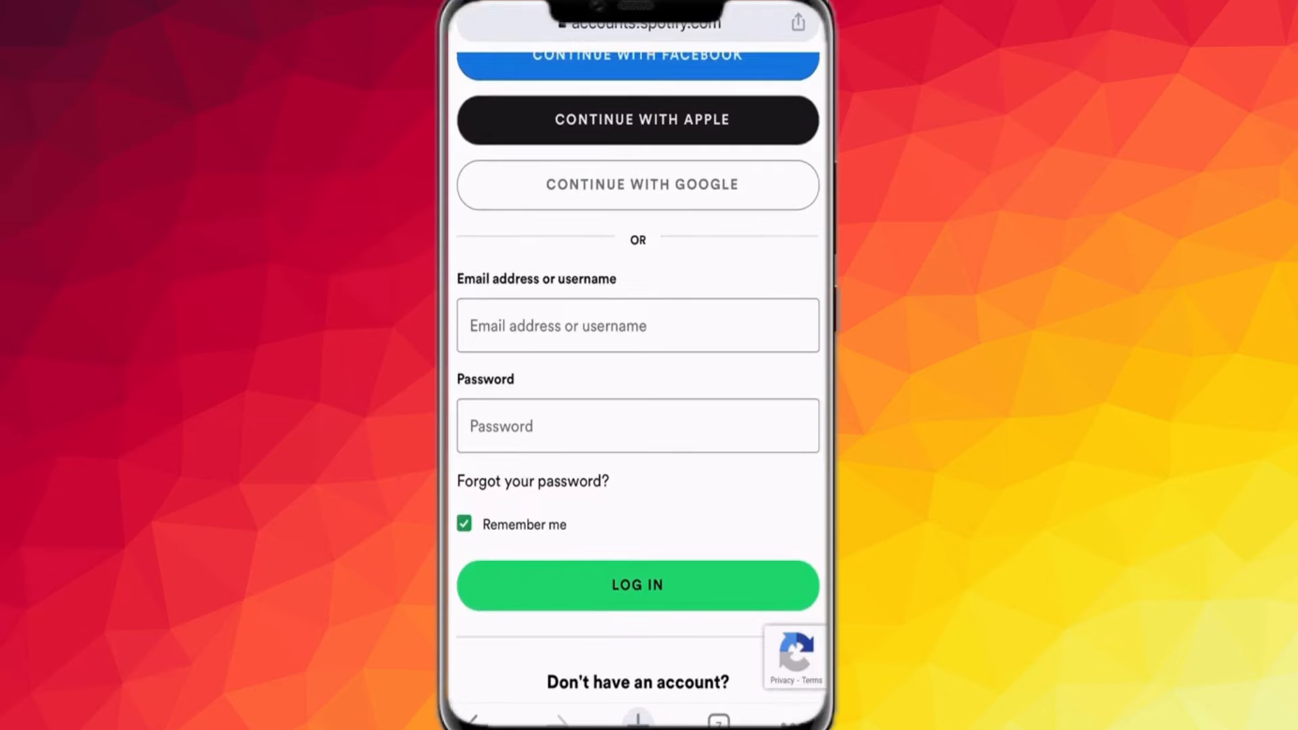
pyautogui.scroll(-3)
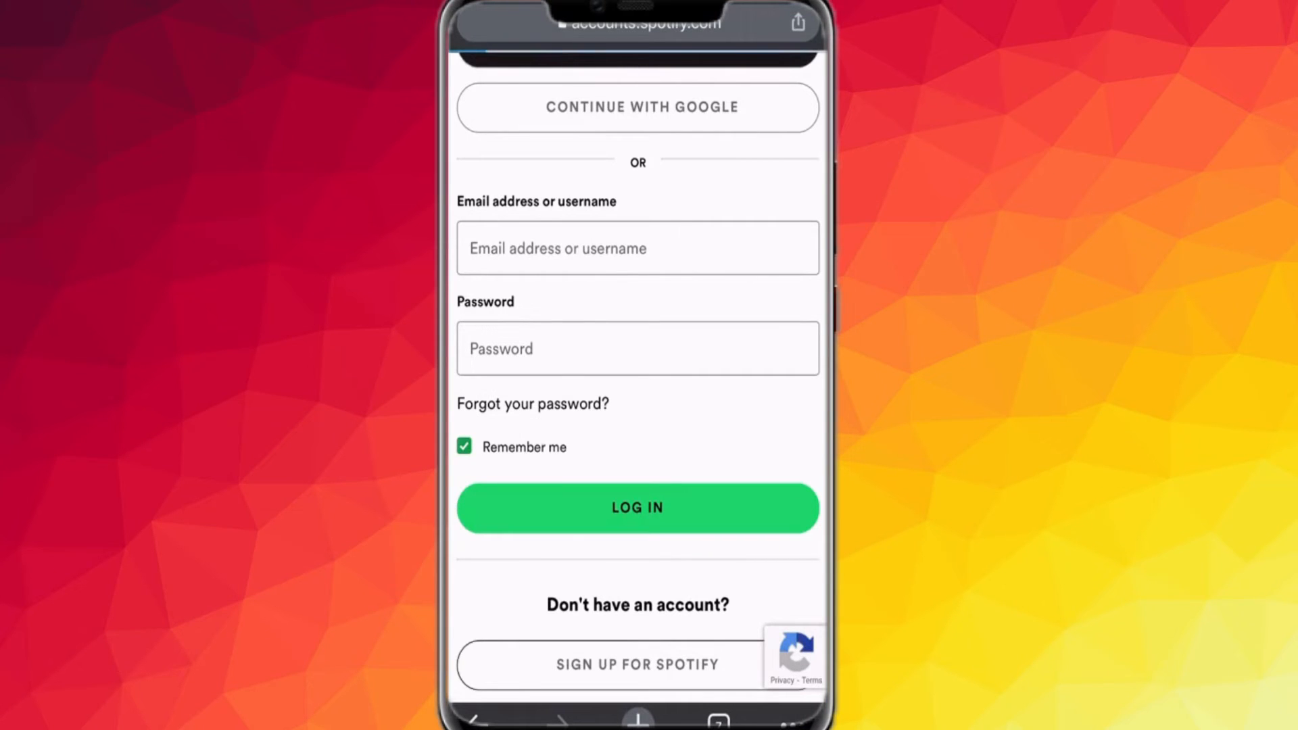
pyautogui.click(637, 664)
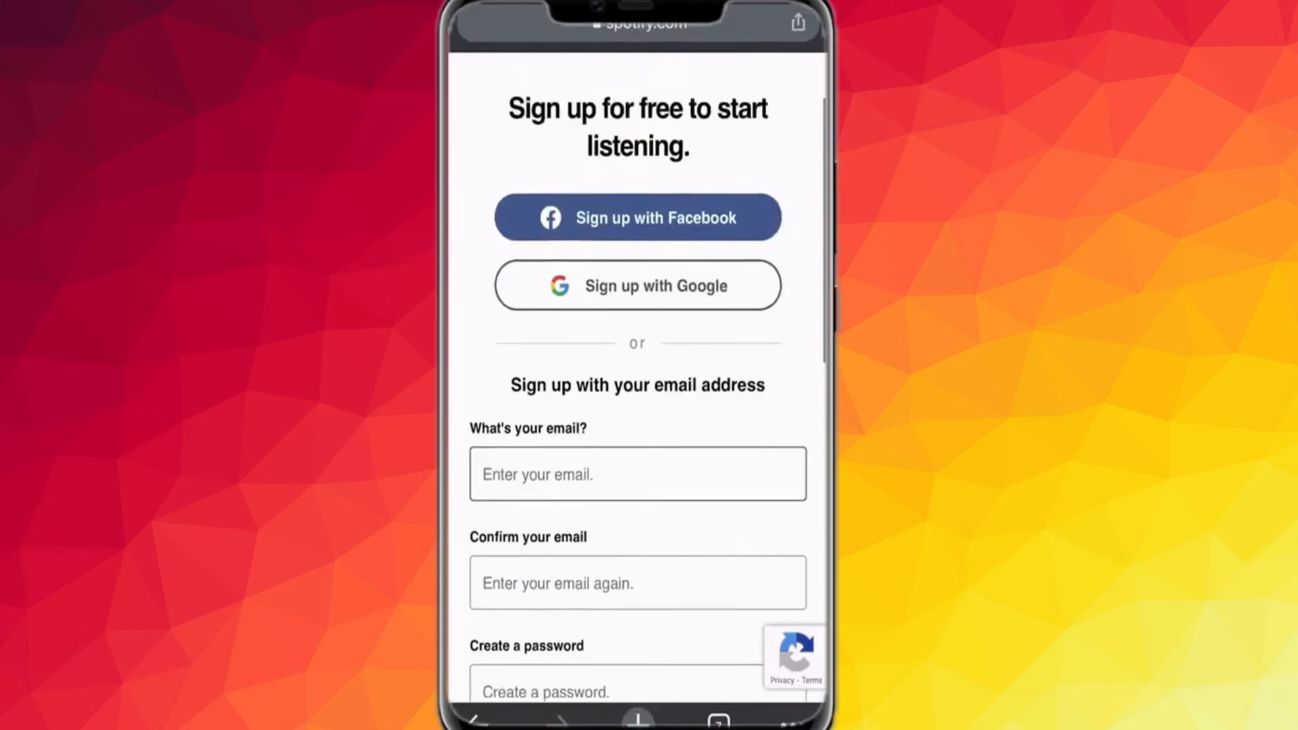
# Step: Advance the sign-up form, solve the traffic-light reCAPTCHA, and submit Sign up
pyautogui.scroll(-3)
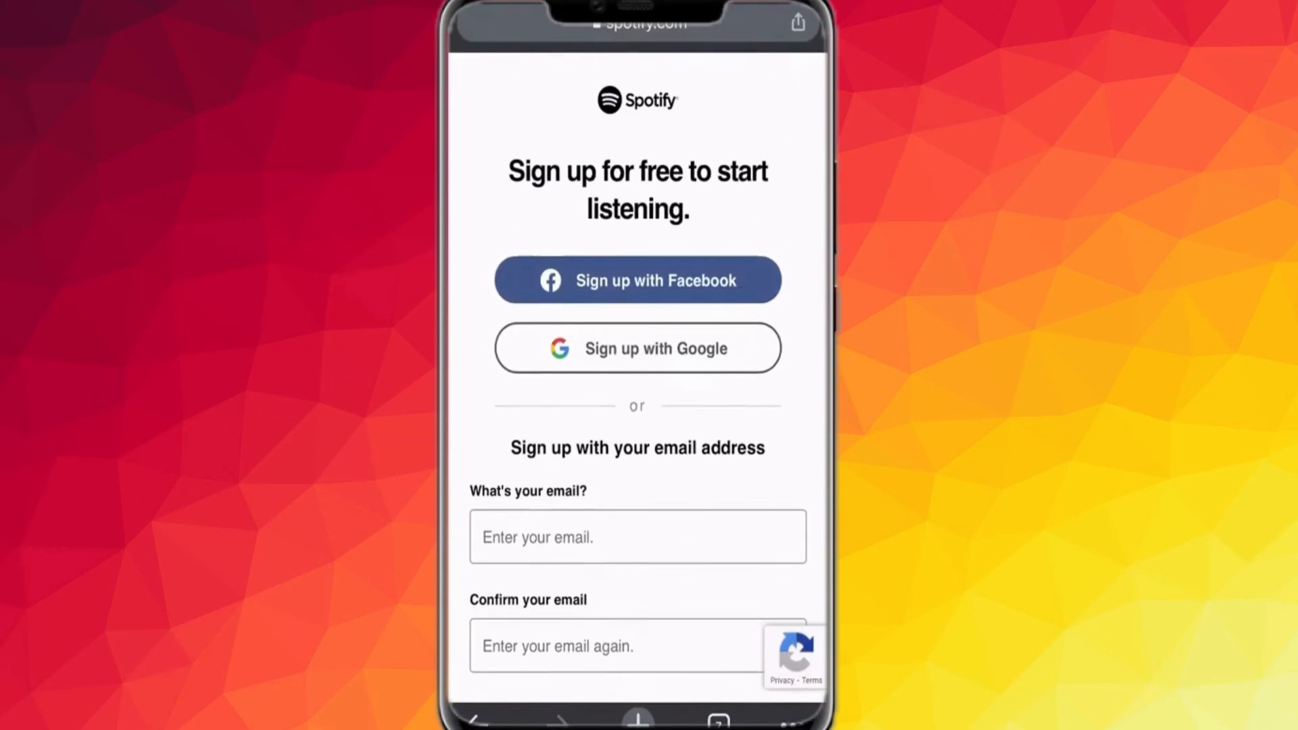
pyautogui.click(637, 348)
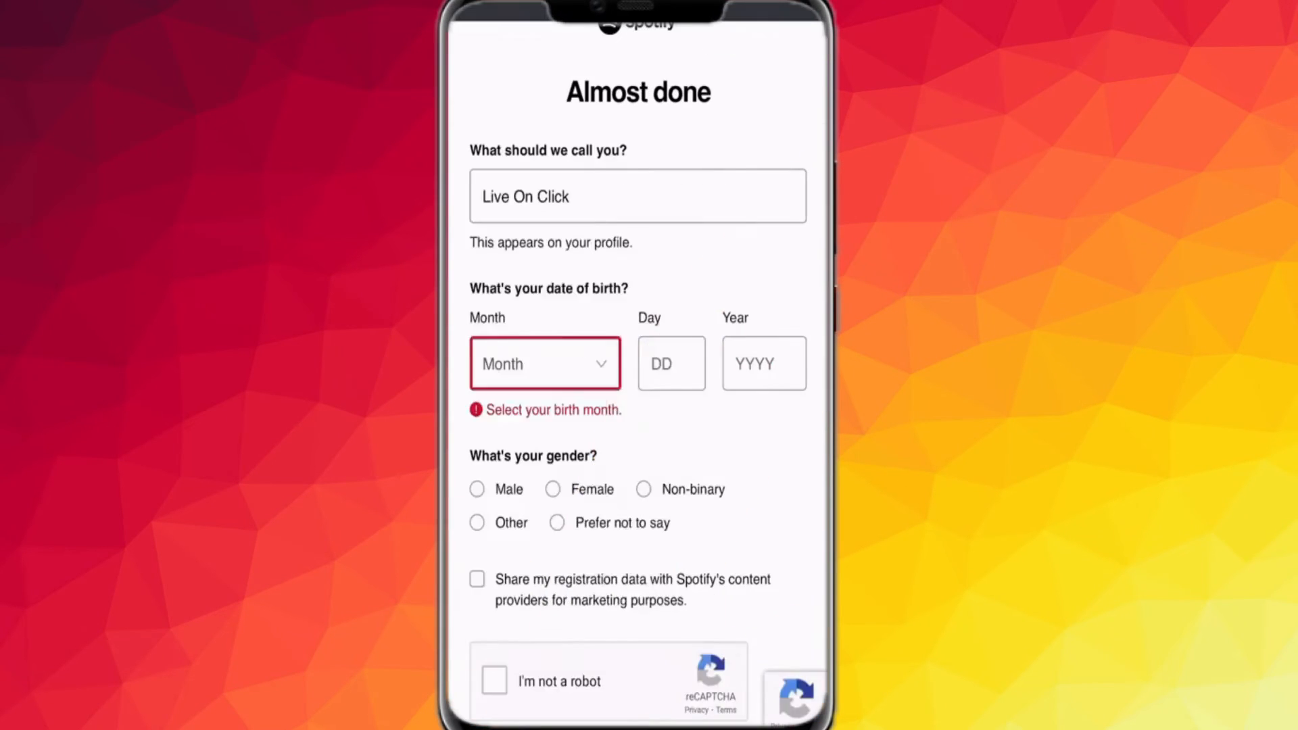
pyautogui.click(493, 681)
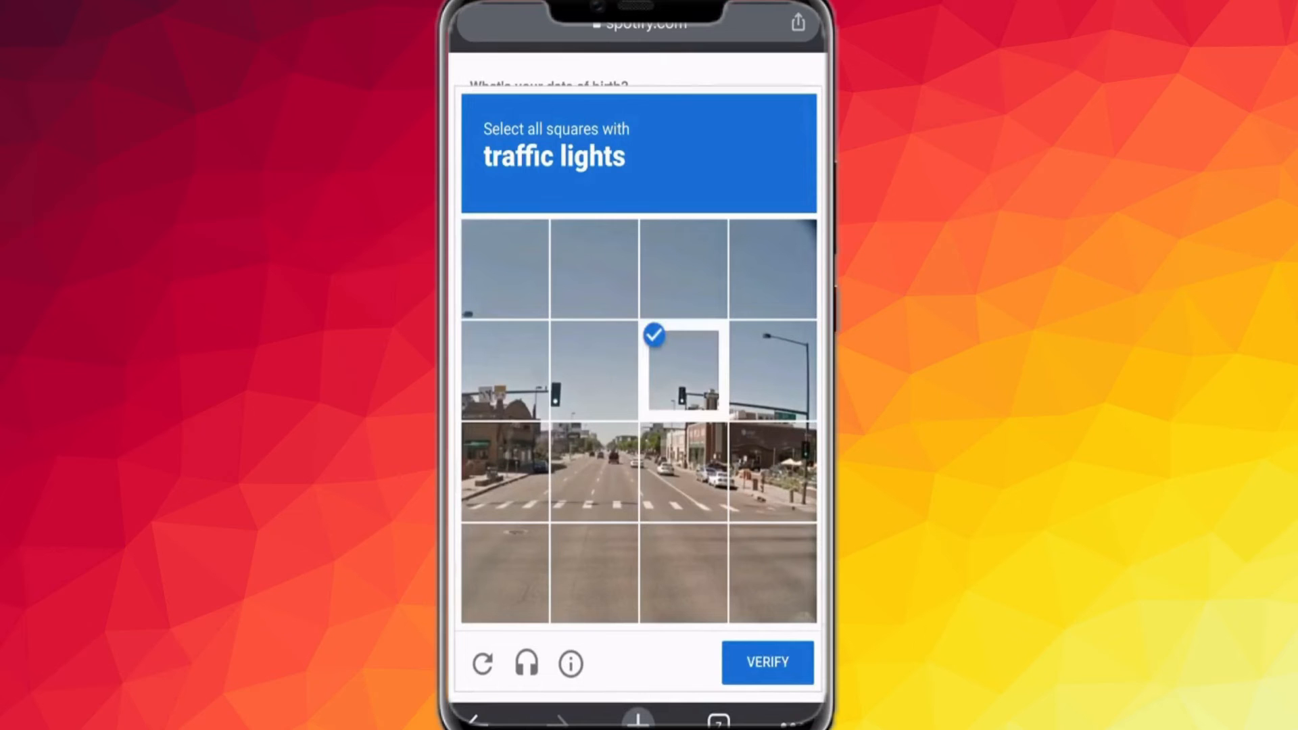
pyautogui.click(766, 662)
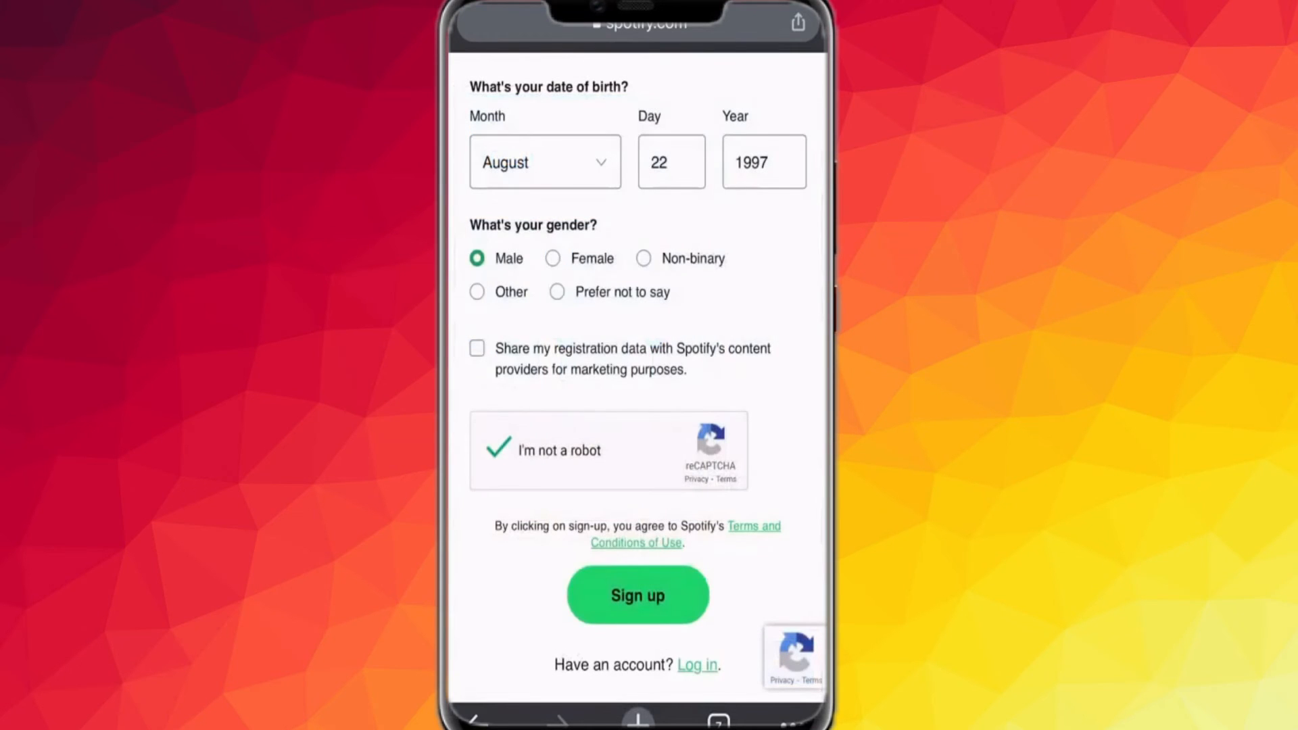
pyautogui.click(637, 594)
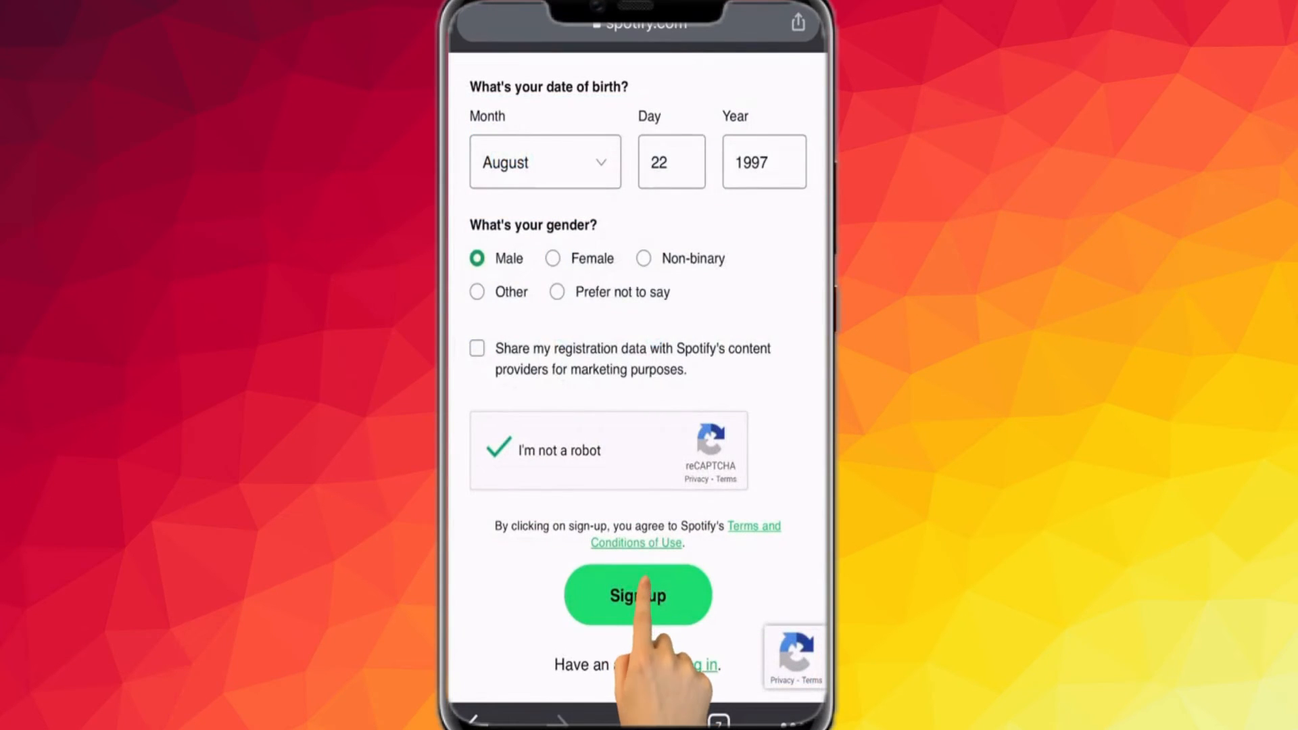
pyautogui.click(637, 594)
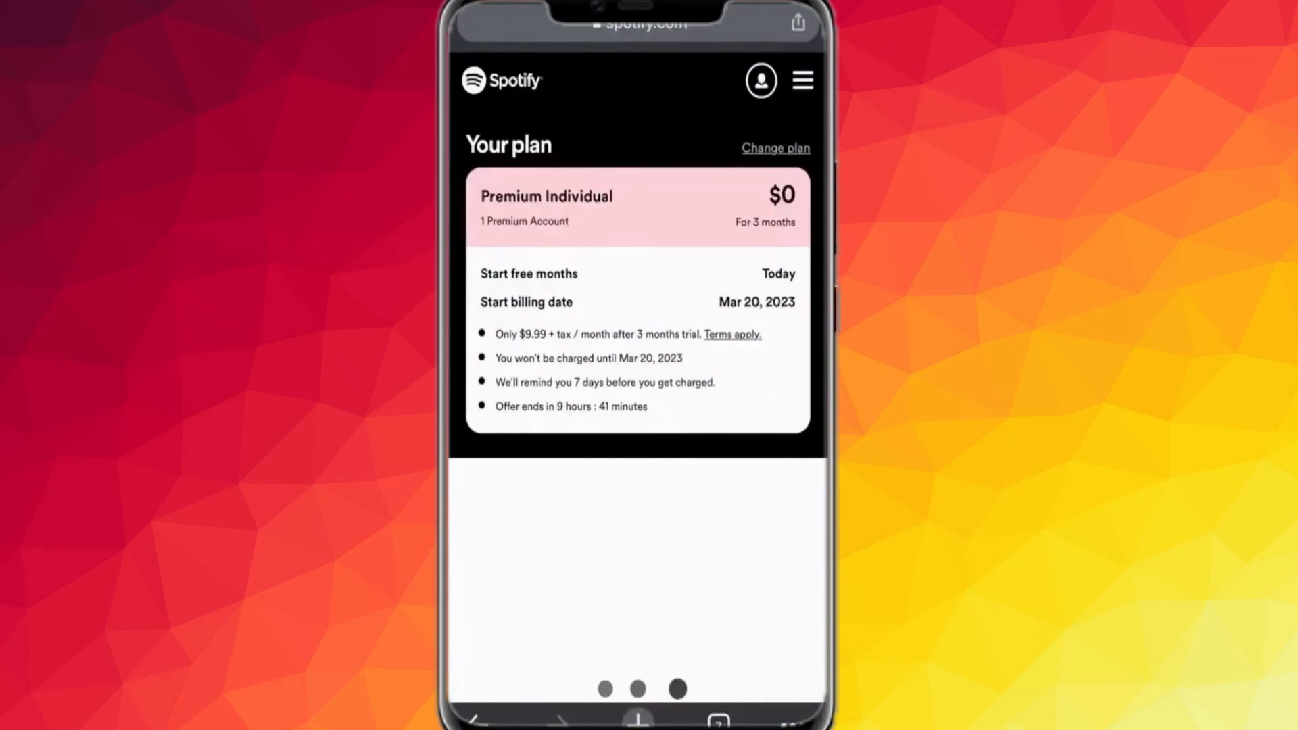
pyautogui.scroll(-3)
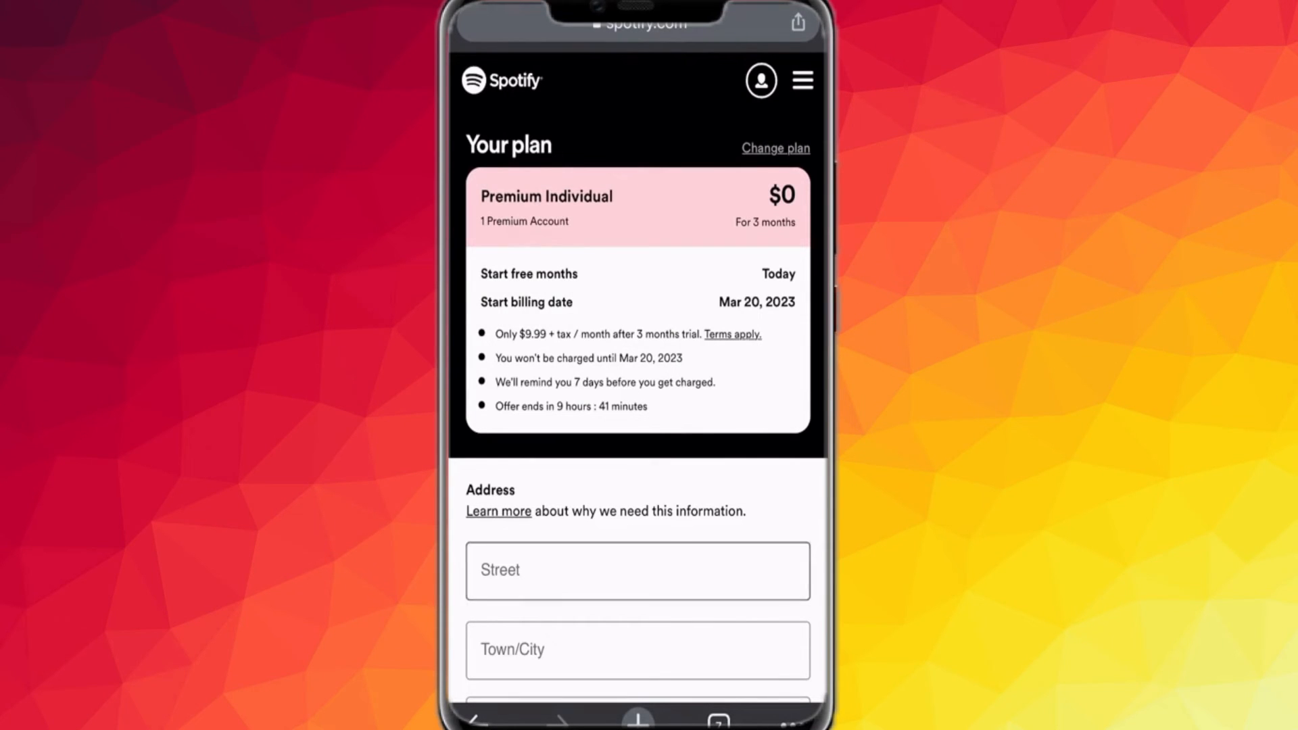
pyautogui.scroll(-3)
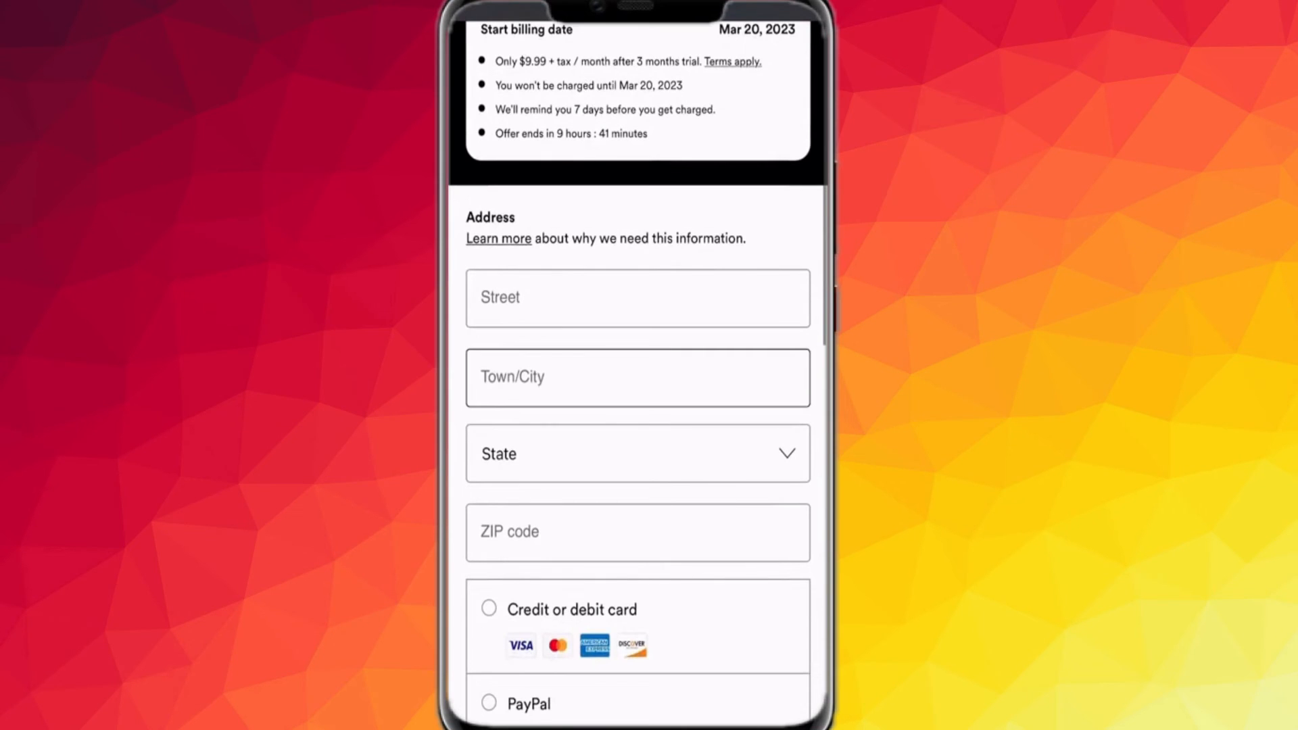
pyautogui.scroll(-3)
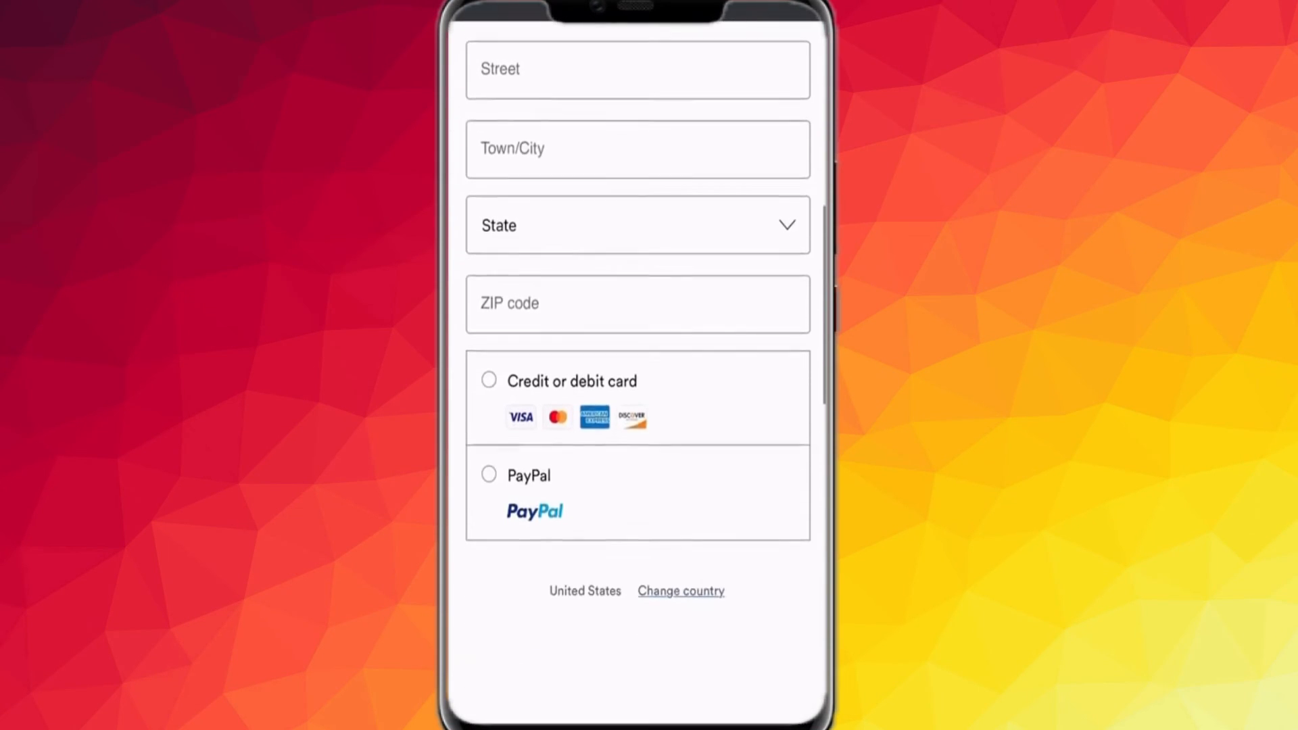
pyautogui.scroll(-3)
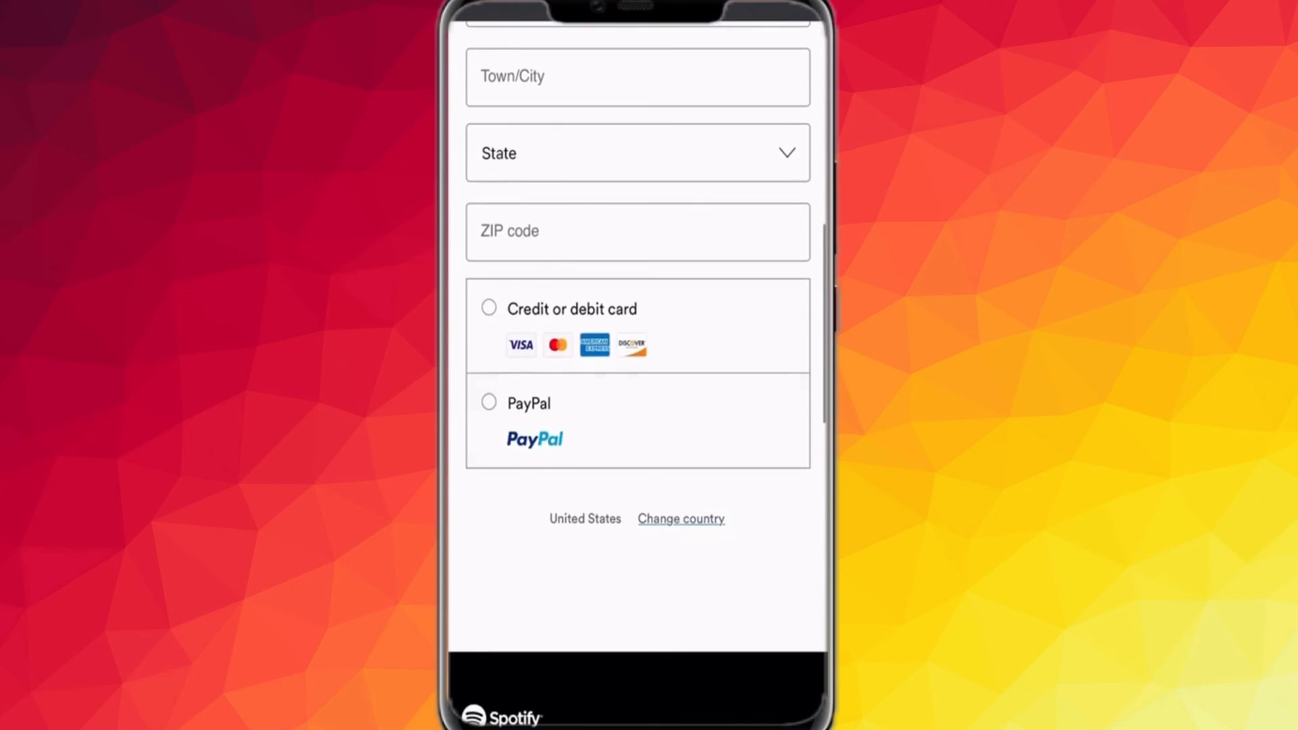